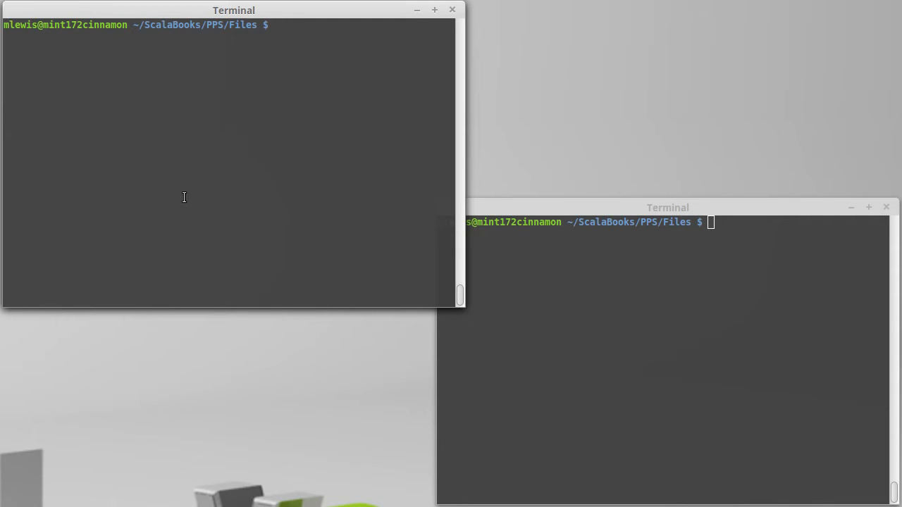
- Launch the scala REPL and import java.io.PrintWriter
text(scala)
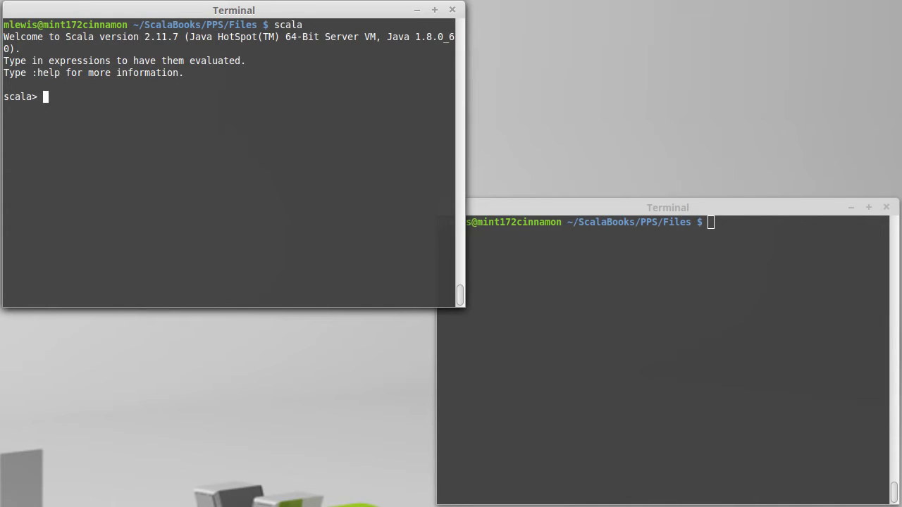
text(i)
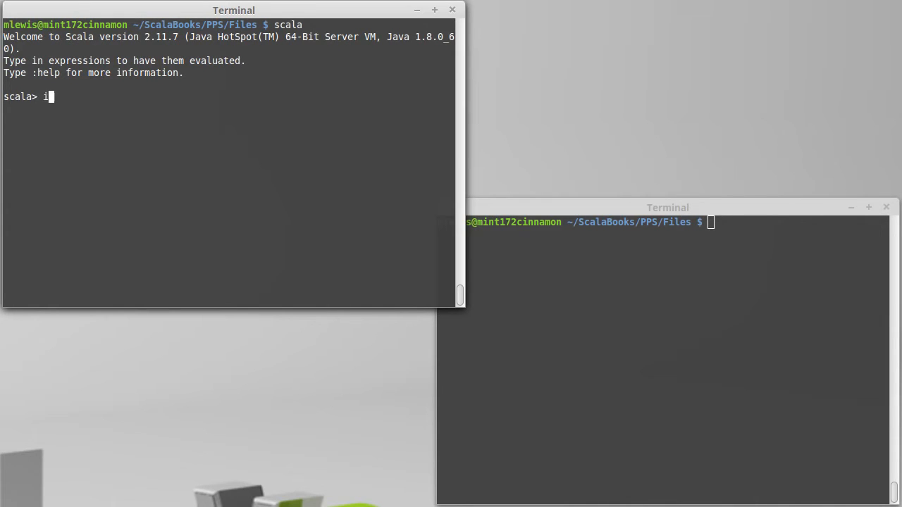
text(mport)
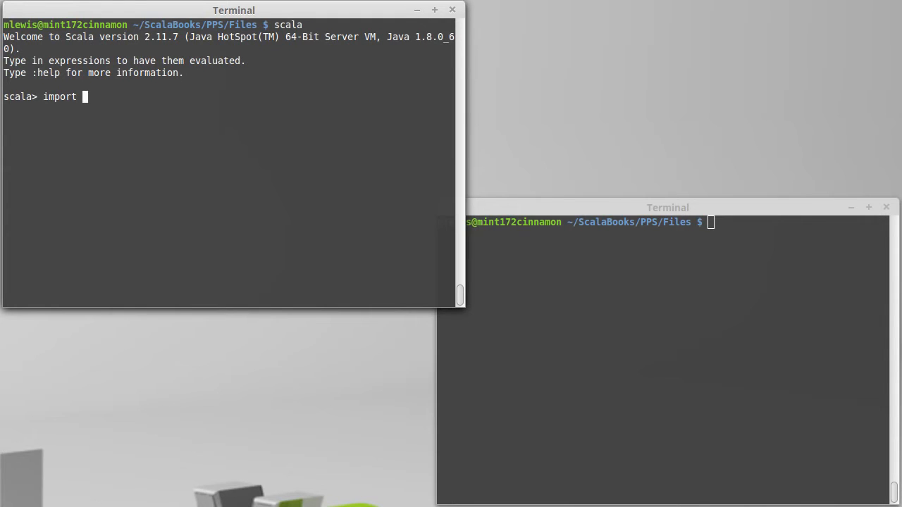
text(java.io.Pri)
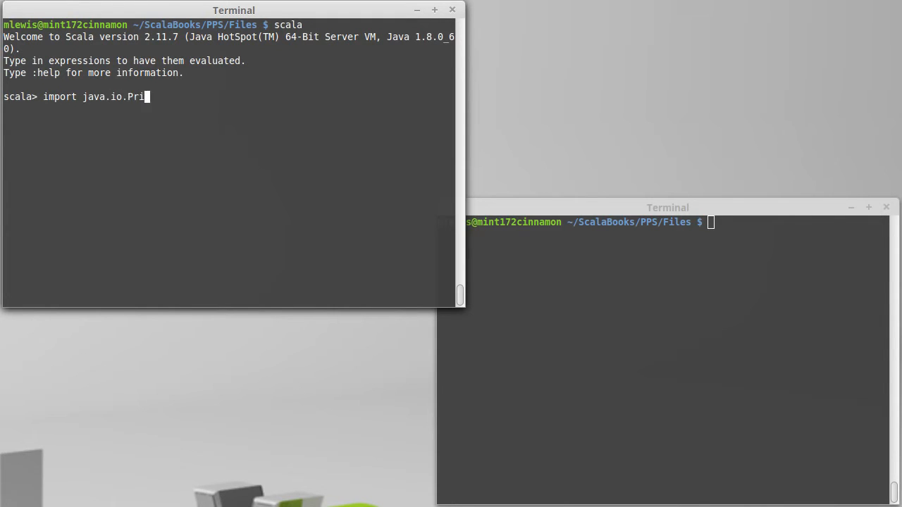
text(ntWriter)
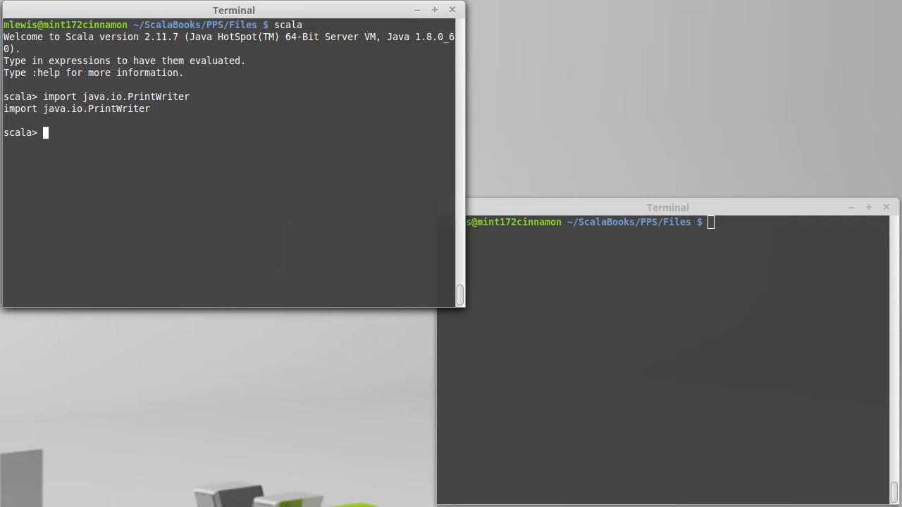
- Define val pw = new PrintWriter("file.txt") in the REPL
text(v)
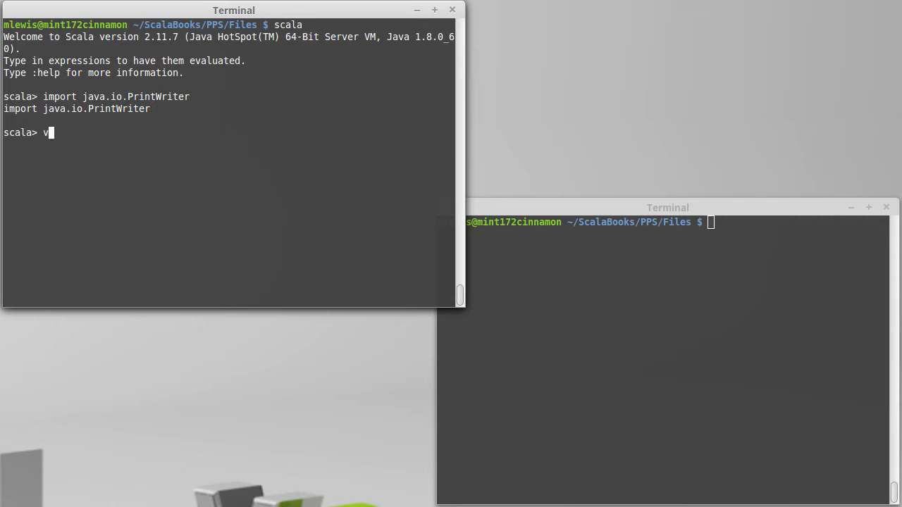
text(al pw =)
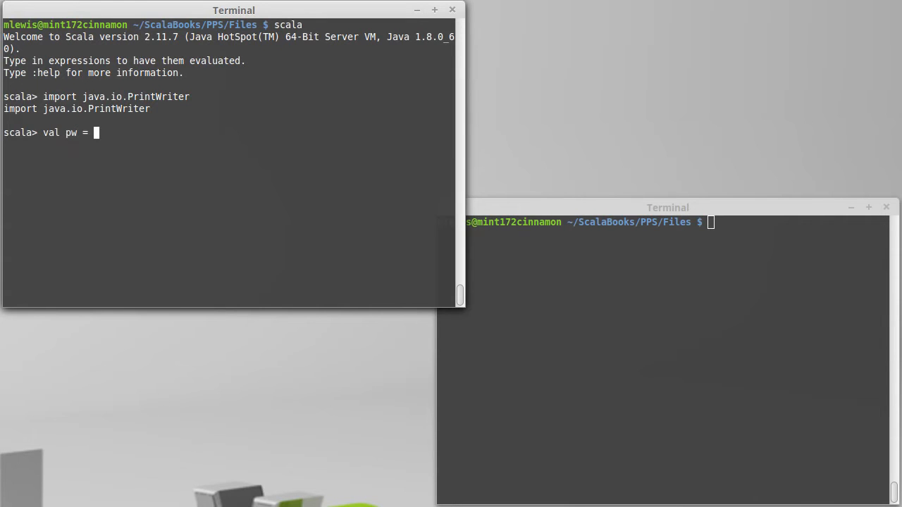
text(new PrintW)
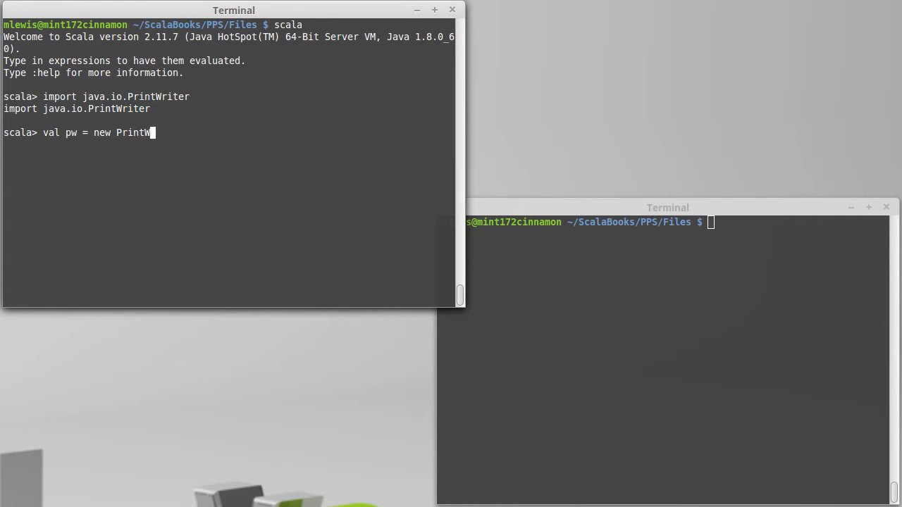
text(riter()
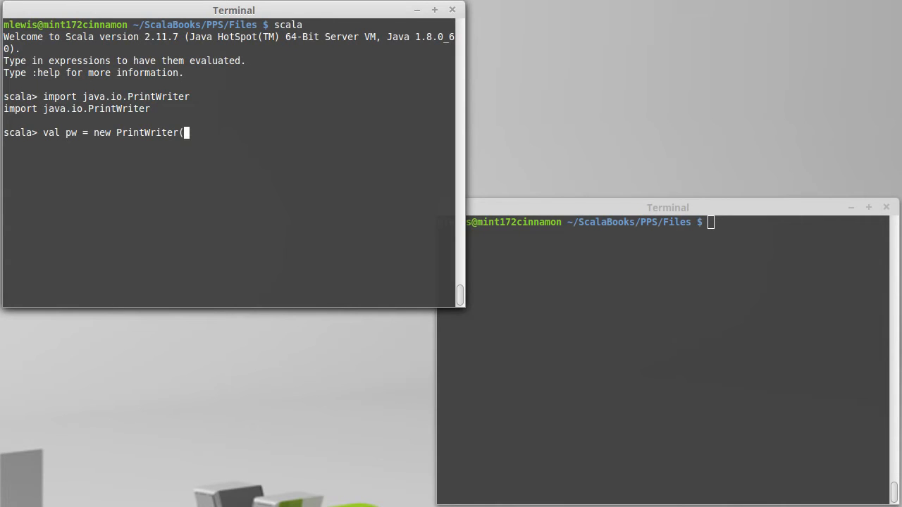
text(")
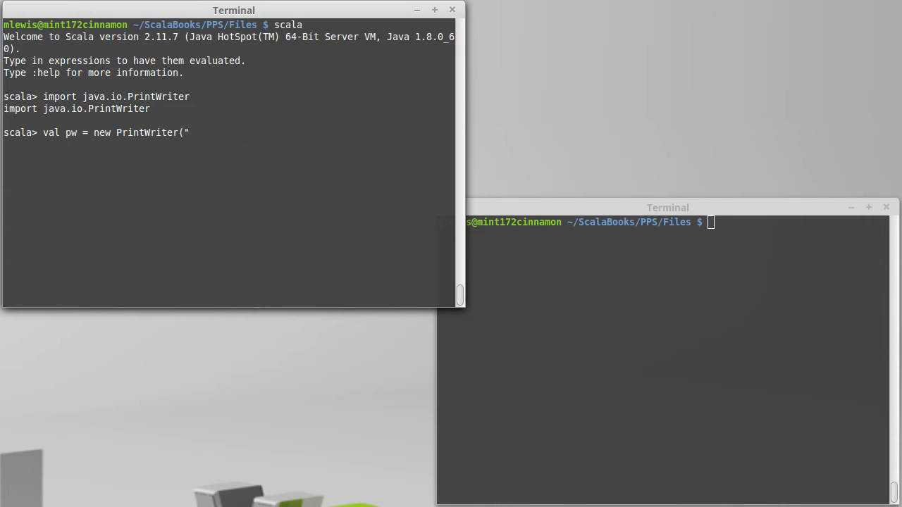
text(file.tx)
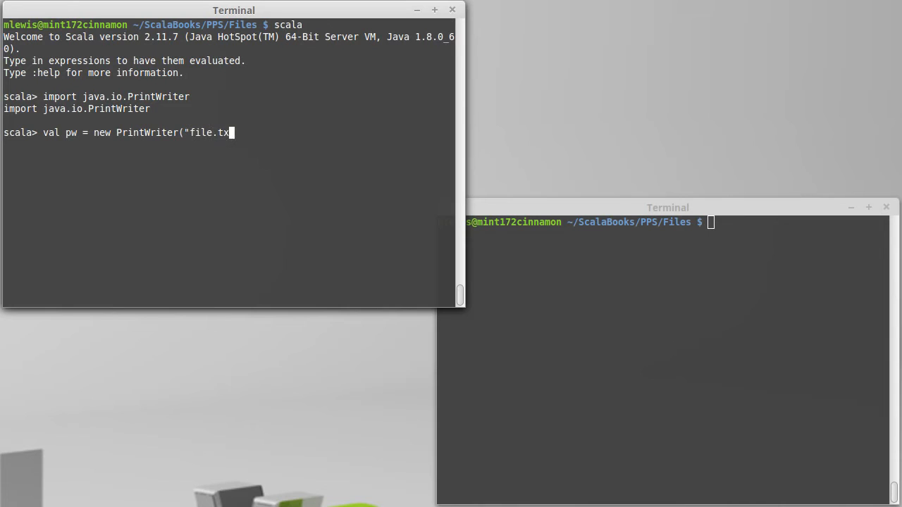
text(t"))
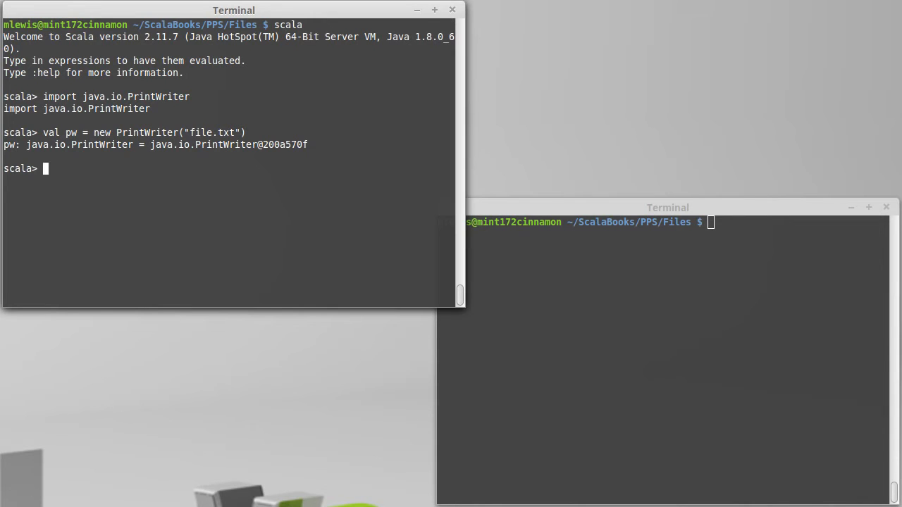
- Print 'The first line.' and 'The second line.' to the file with pw.println
text(println)
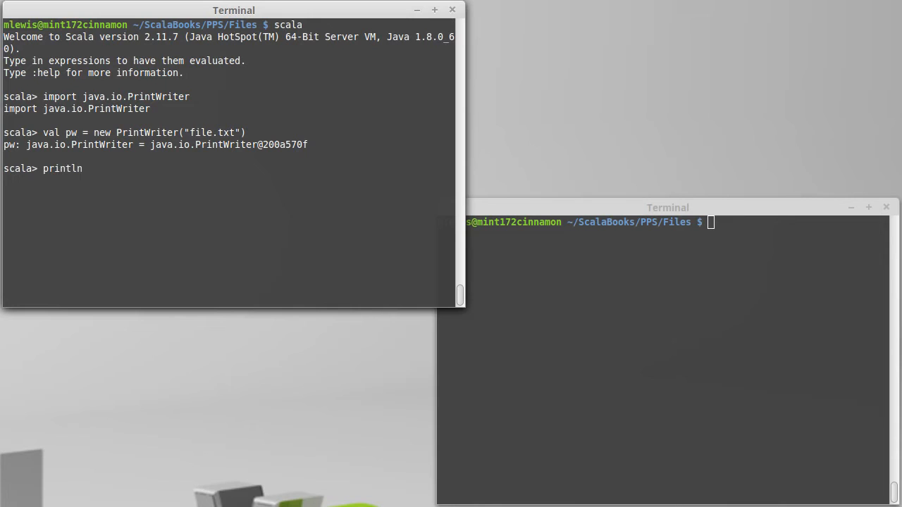
text(("afgl)
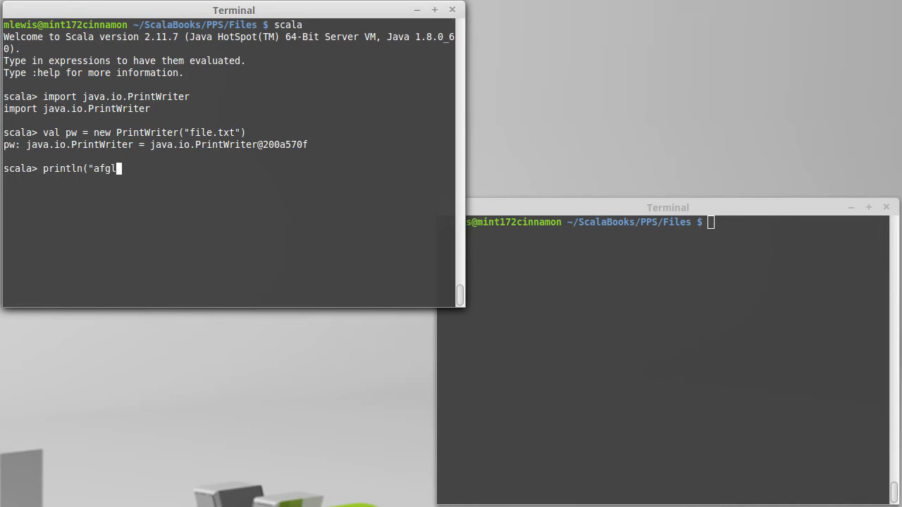
text(nge"))
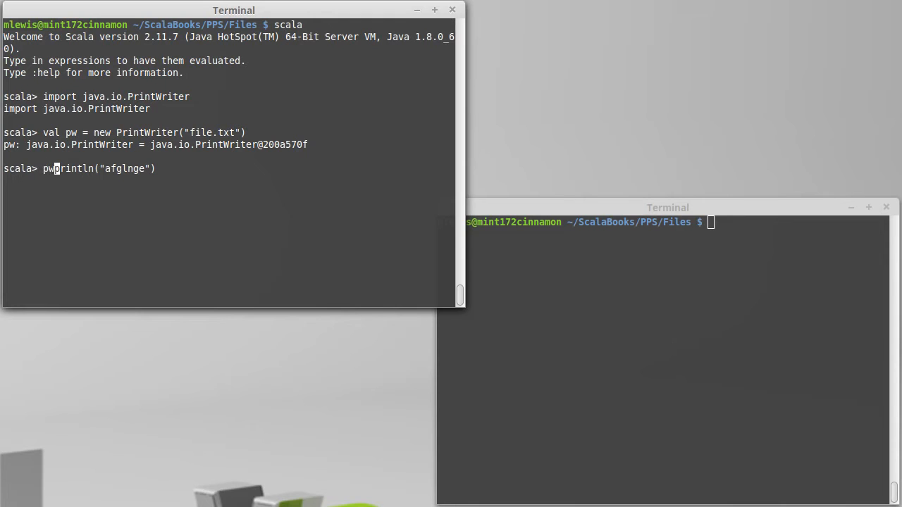
text(.)
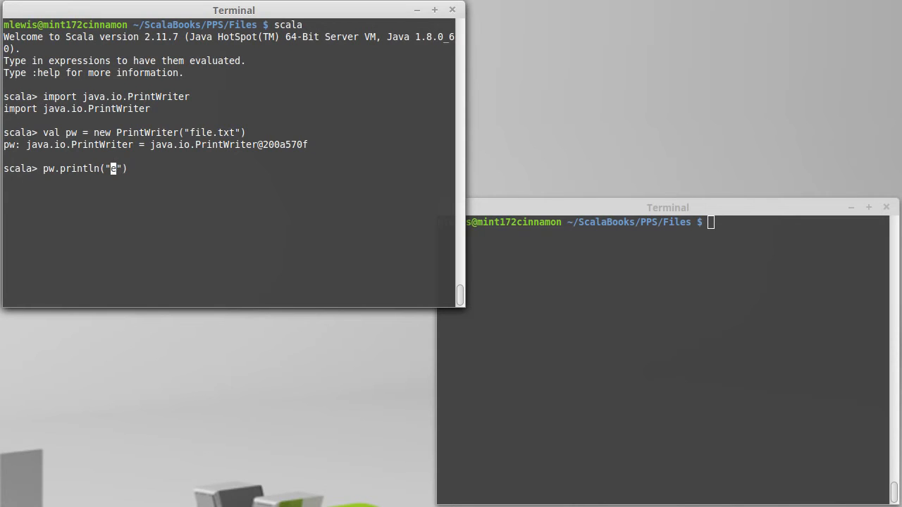
text(The)
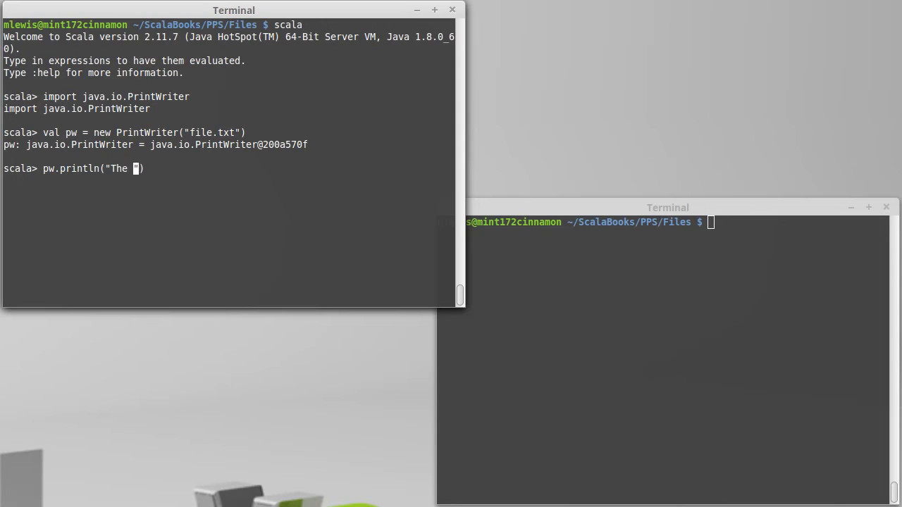
text(first line.)
text(pw.println("The second line.)
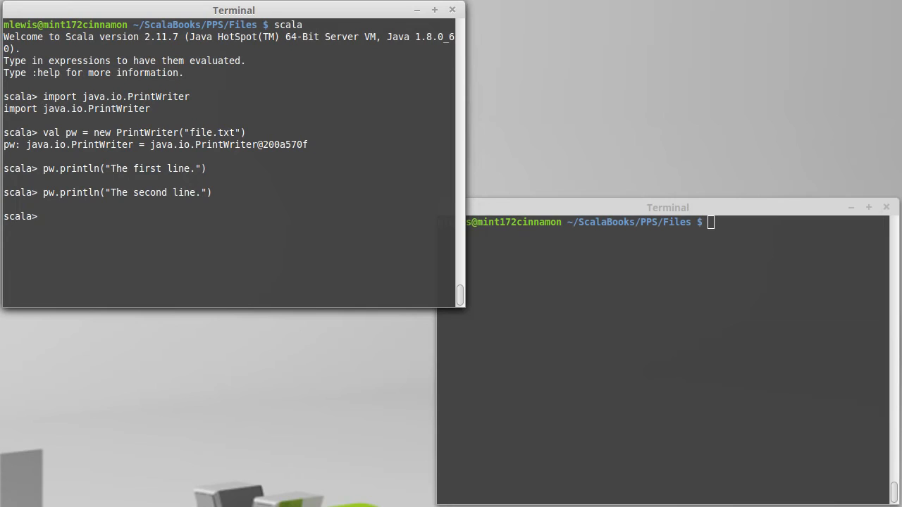
- Write 1 to 5 using Array(1,2,3,4,5).foreach(i => pw.println(i))
text(Array)
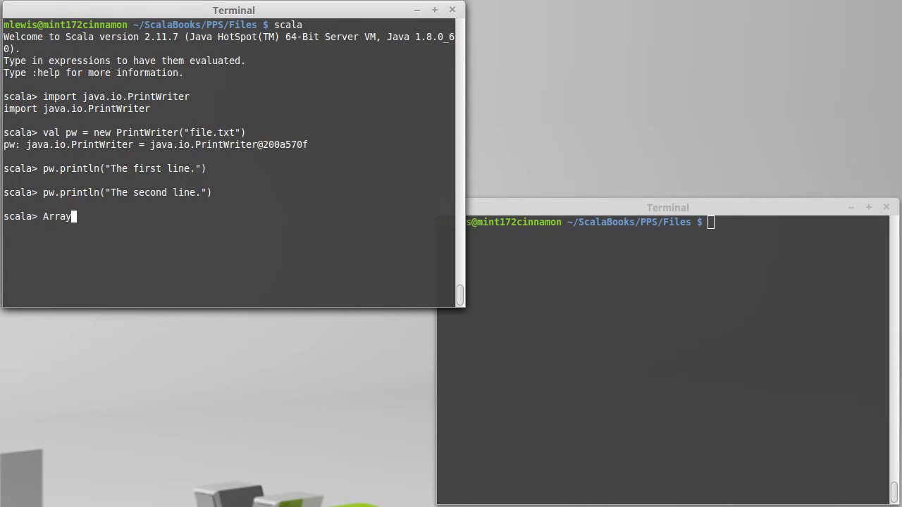
text(()
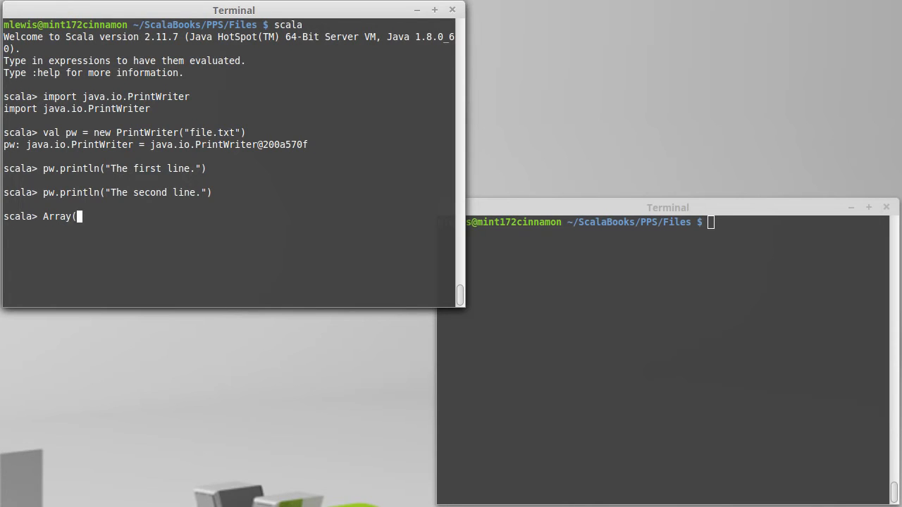
text(1,2,3,4,5))
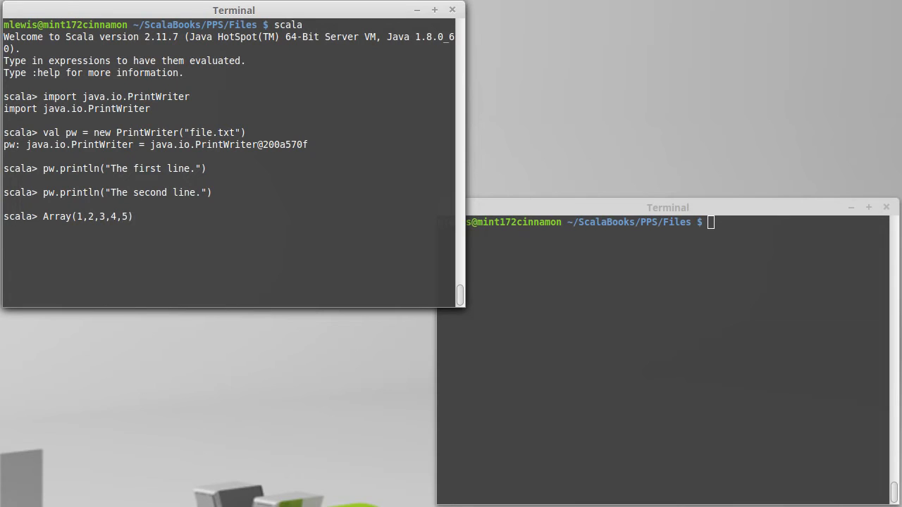
text(.for)
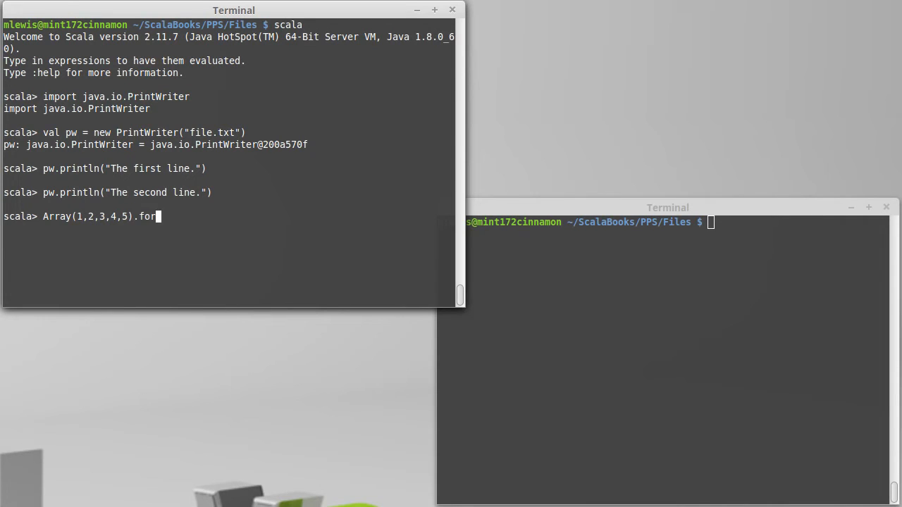
text(each()
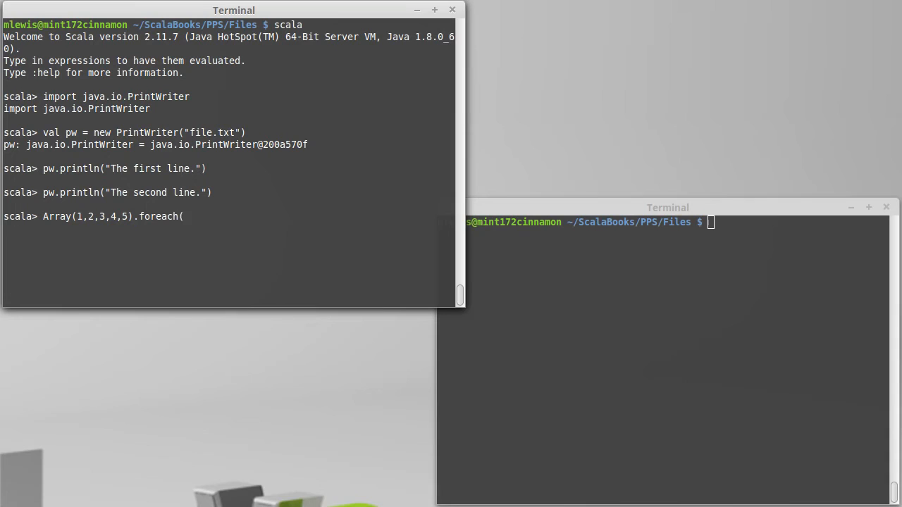
text(i =>)
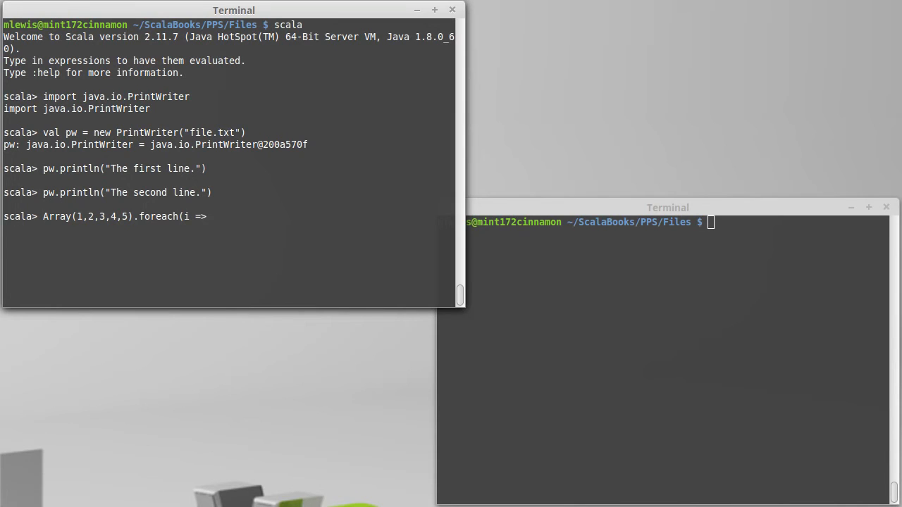
text(pw.)
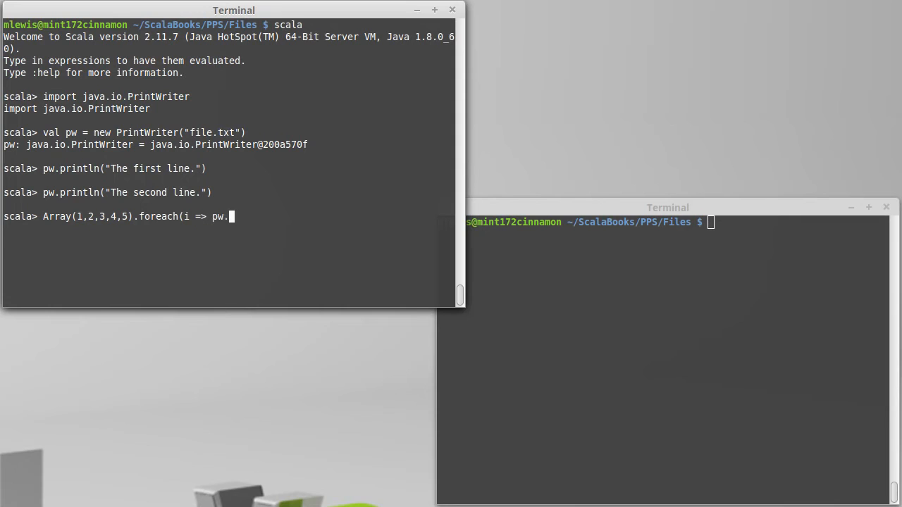
text(println(i)))
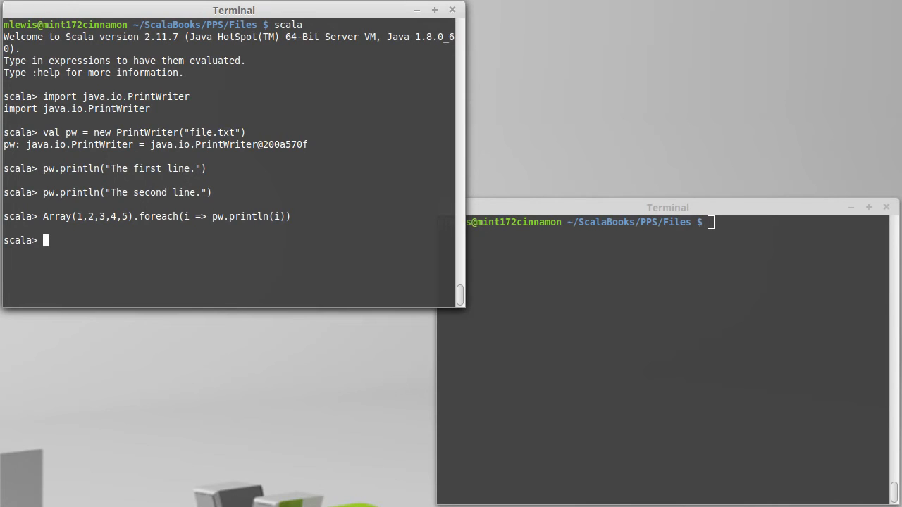
- Close pw, then cat file.txt in the second terminal to view its contents
text(pw.close)
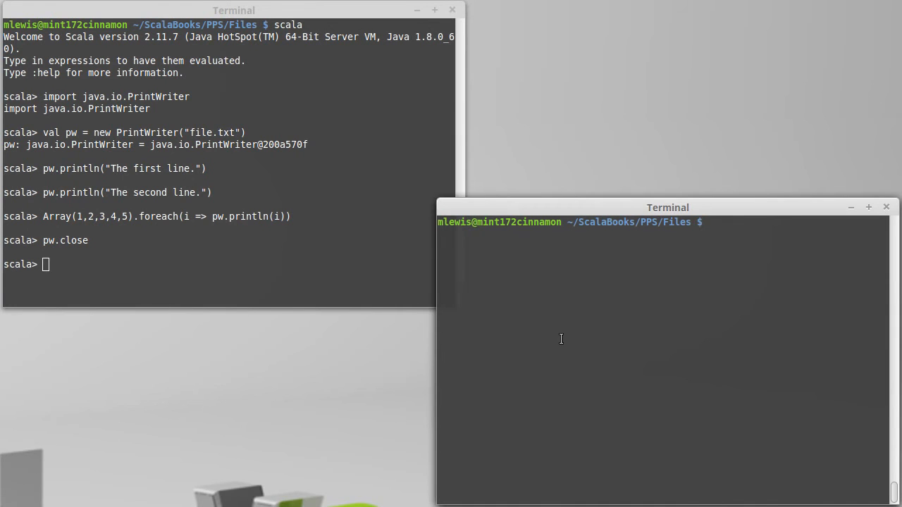
text(cat file.txt)
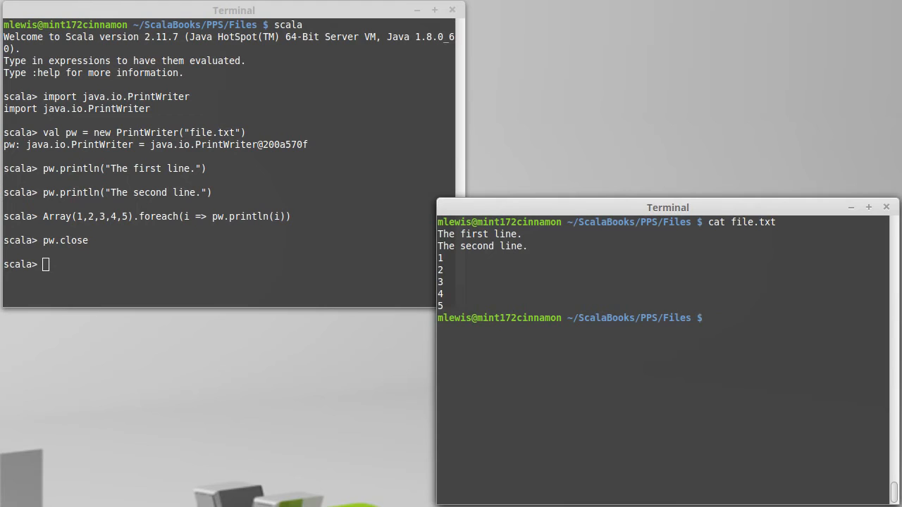
mouse_move(480, 306)
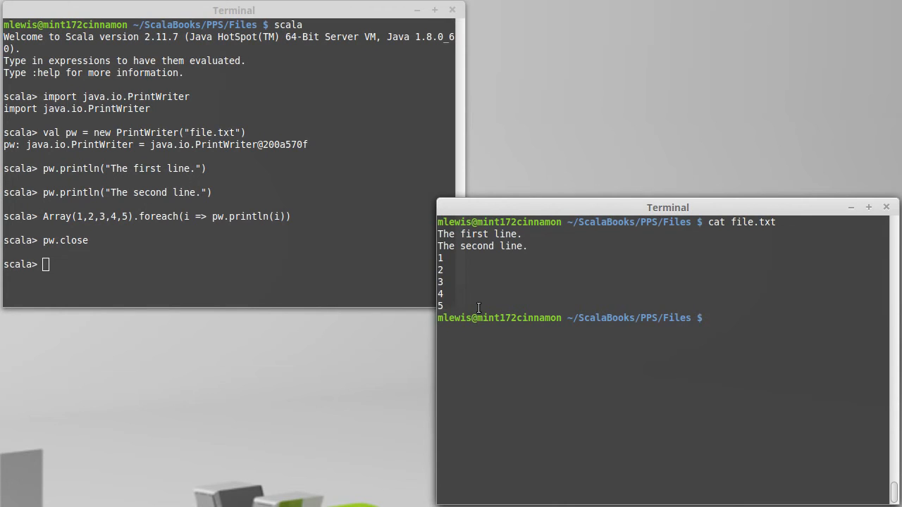
- Recreate pw on file.txt, close it, and confirm with cat that file.txt is empty
text(pw.close)
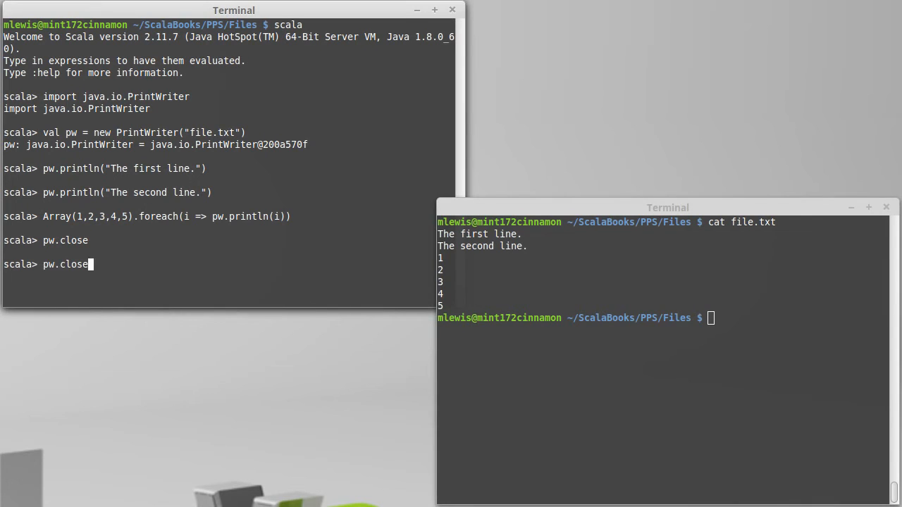
text(val pw = new PrintWriter("file.txt"))
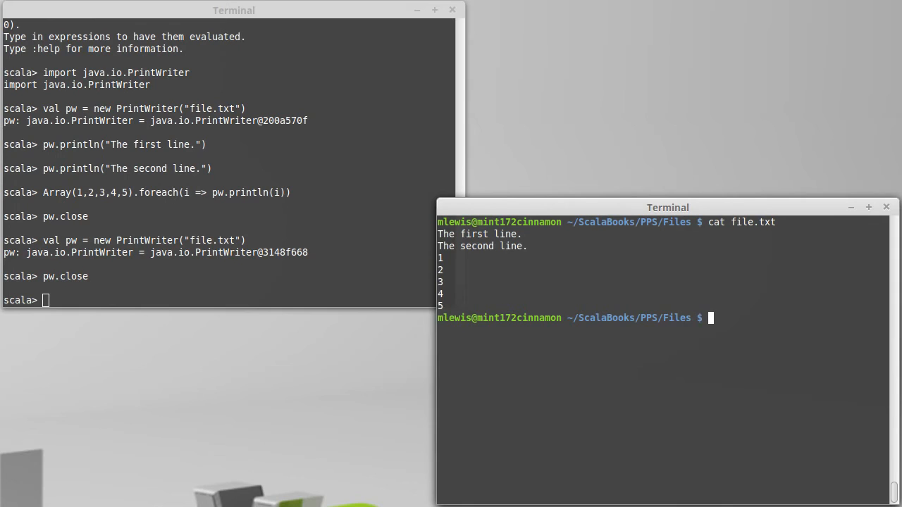
text(cat file.txt)
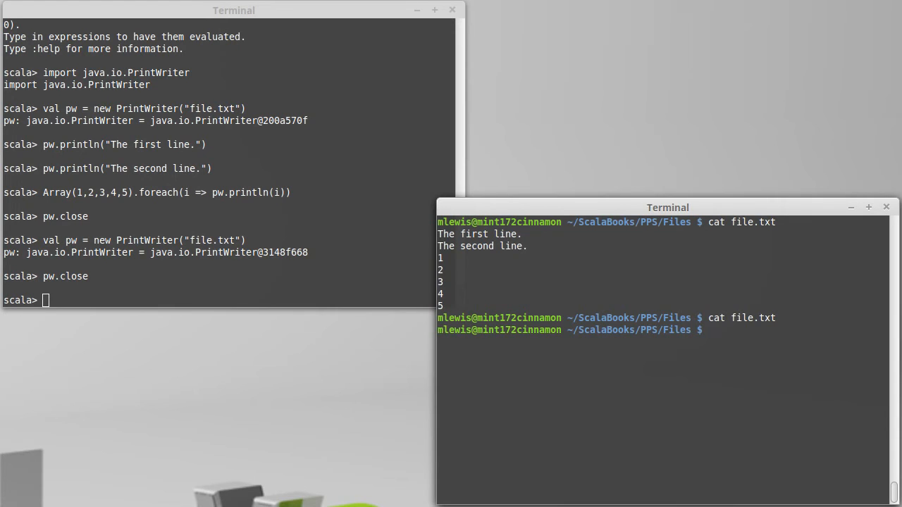
text(vi)
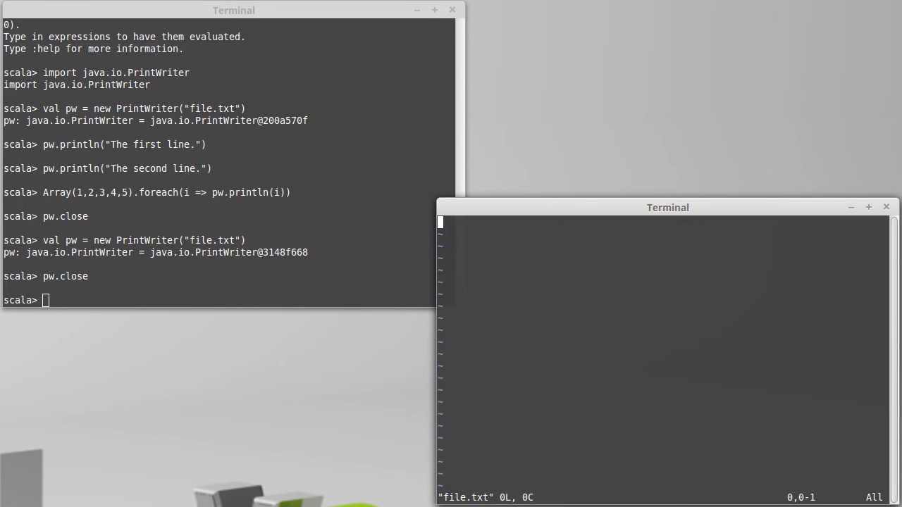
- Insert 'Stuff we put in.' and 'Don't erase this.' into file.txt in vi, then save and quit
key(i)
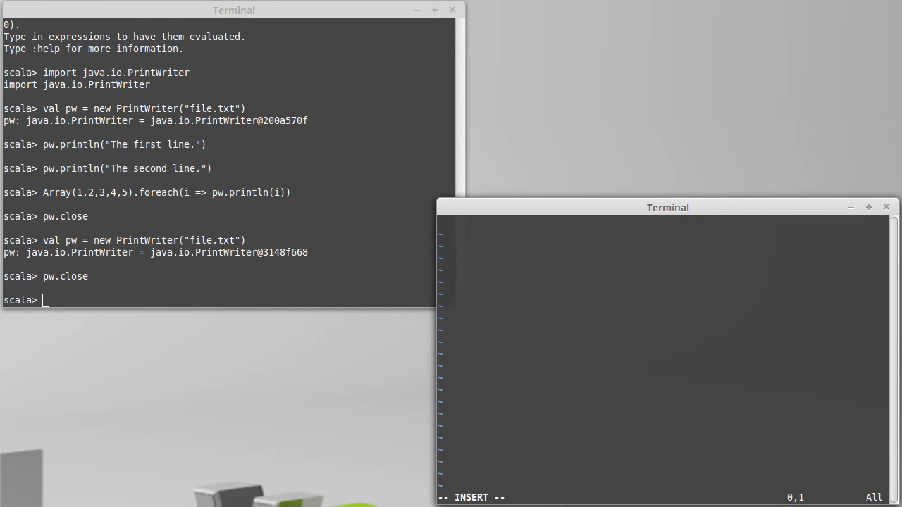
text(Stuff we put in.)
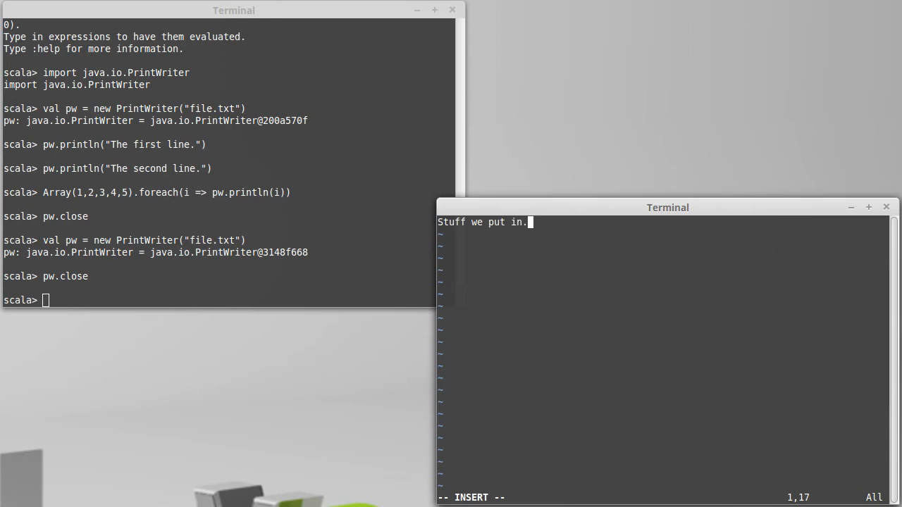
text(Don't erase this)
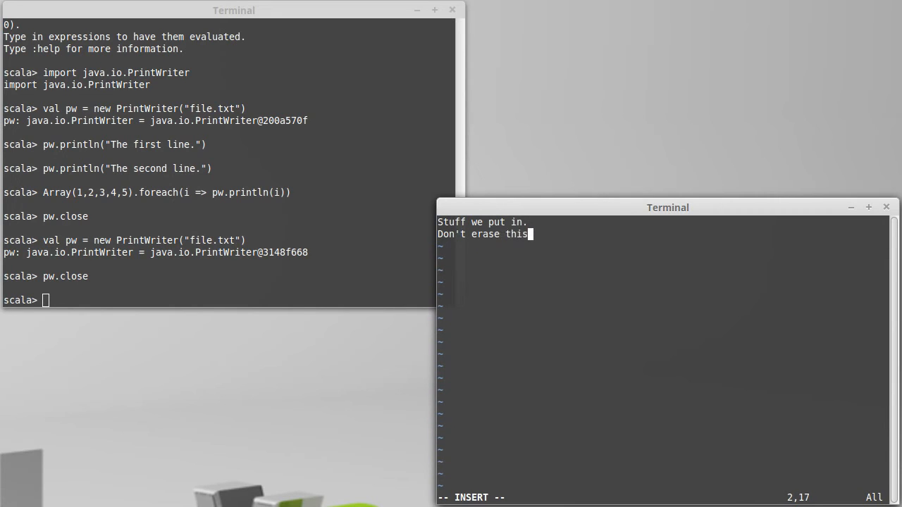
text(.)
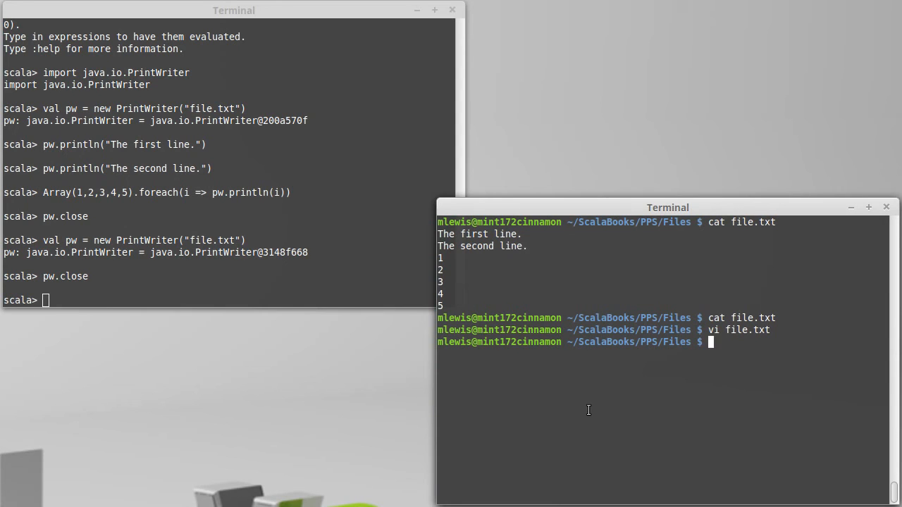
- Import java.io.FileWriter in the REPL
text(val pw = new PrintWriter("file.txt"))
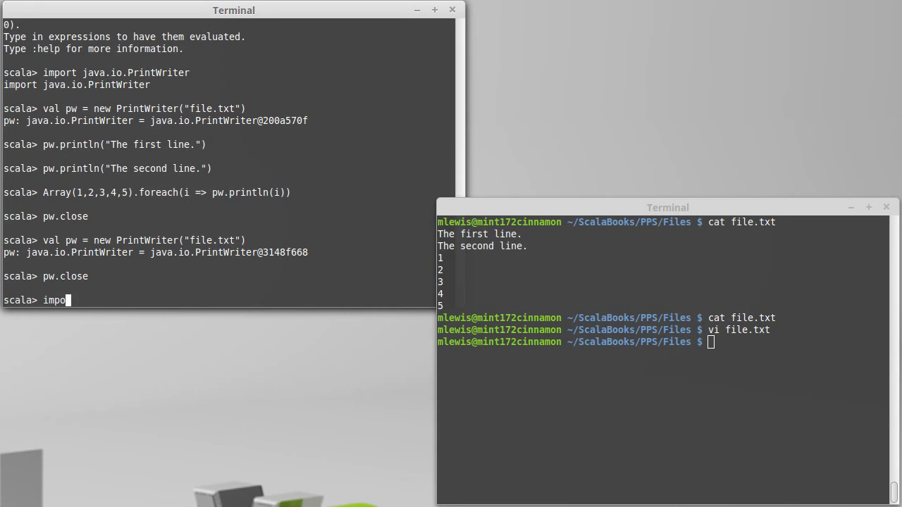
text(rt)
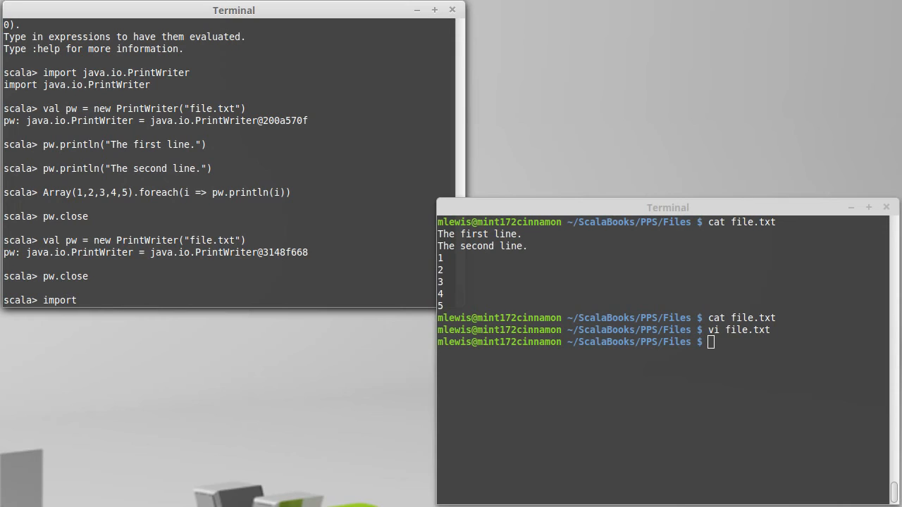
text(java.io.)
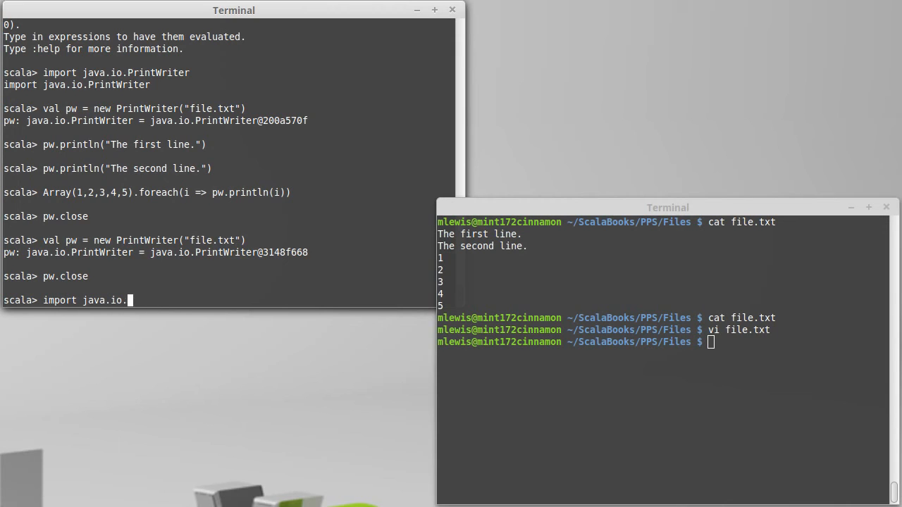
text(FileWriter)
text(val)
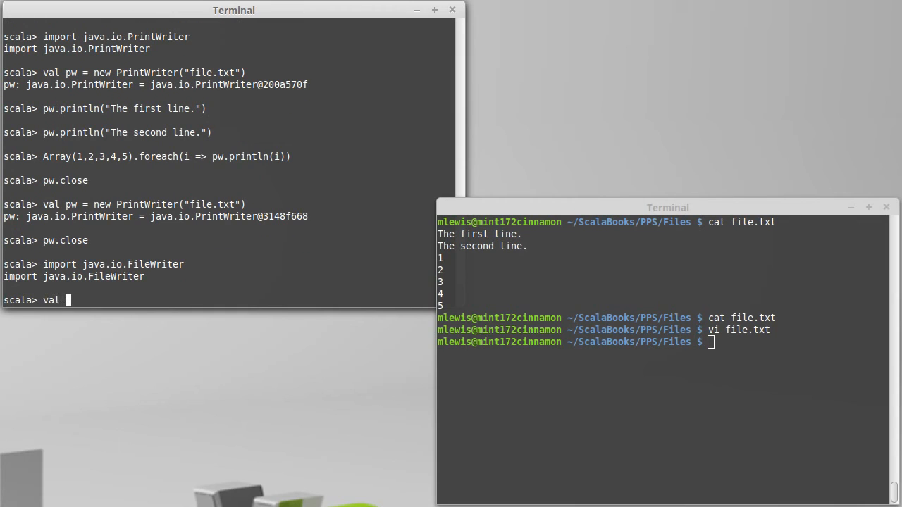
- Recreate pw as new PrintWriter(new FileWriter("file.txt", true)) for appending
text(pw =)
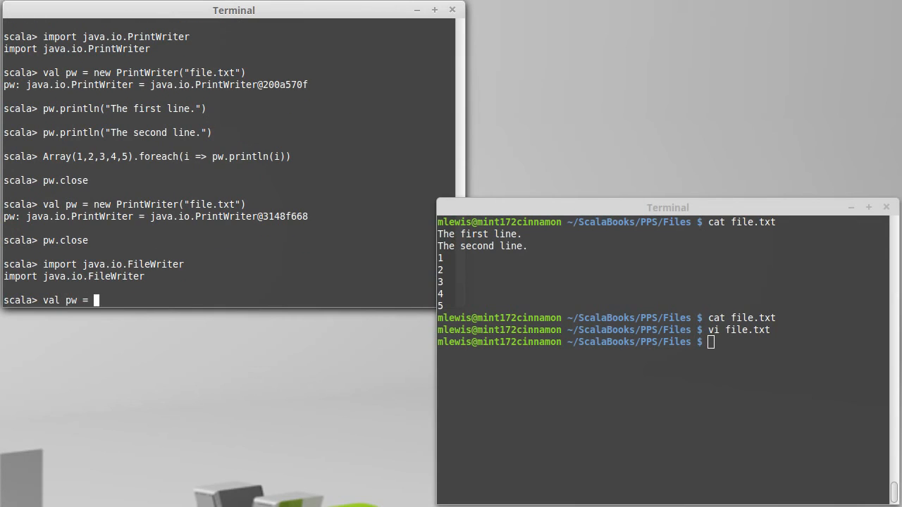
text(new PrintWriter()
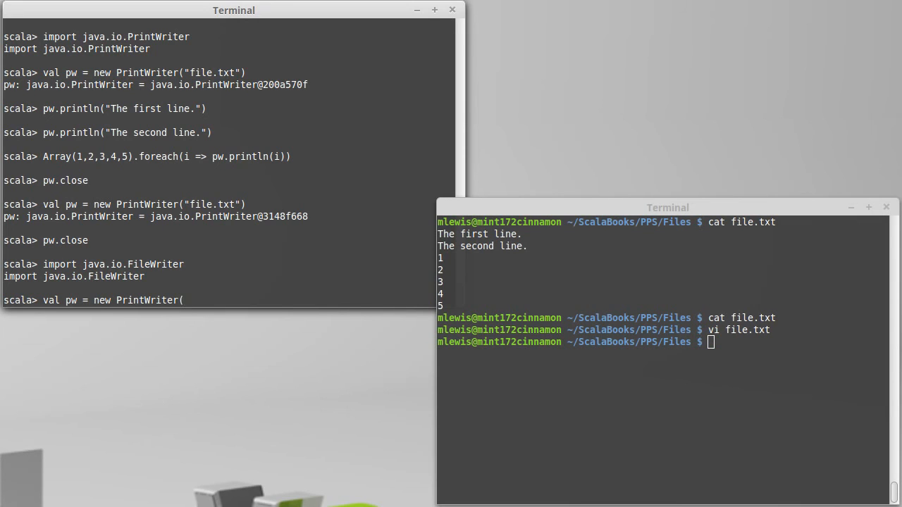
text(new)
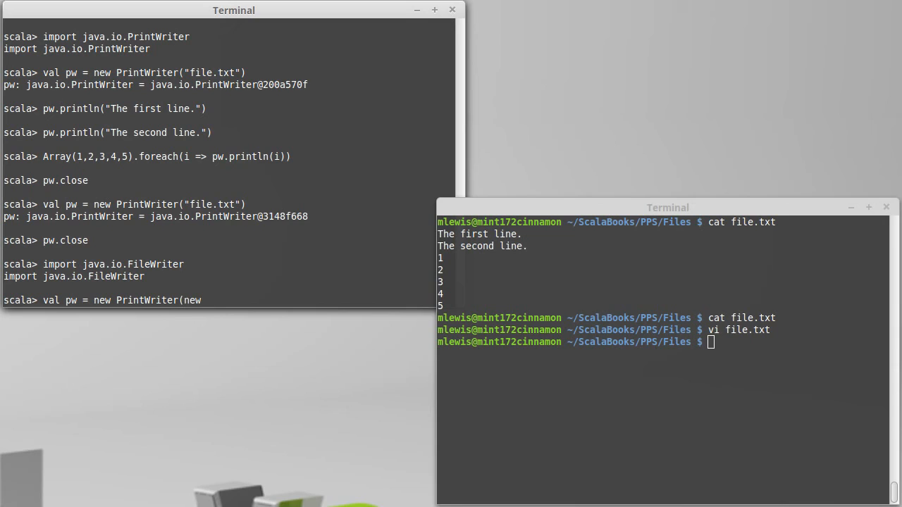
text(FileWriter)
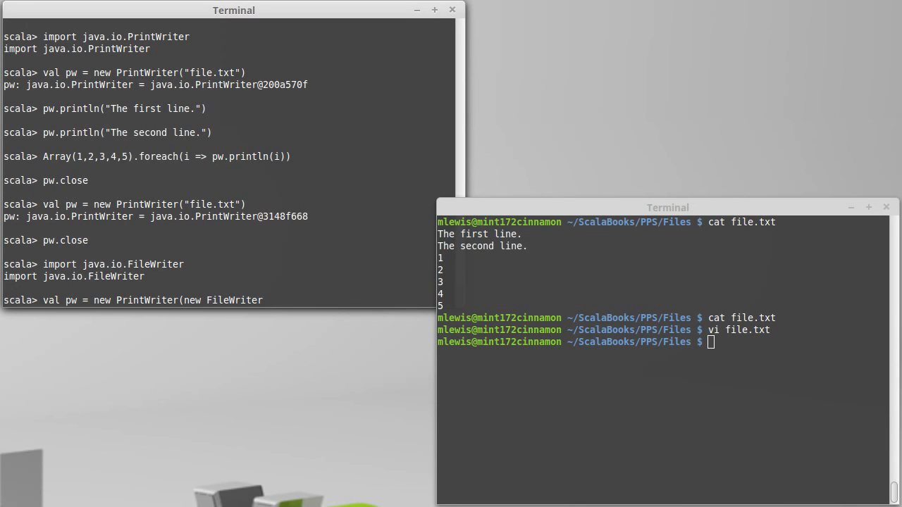
text(()
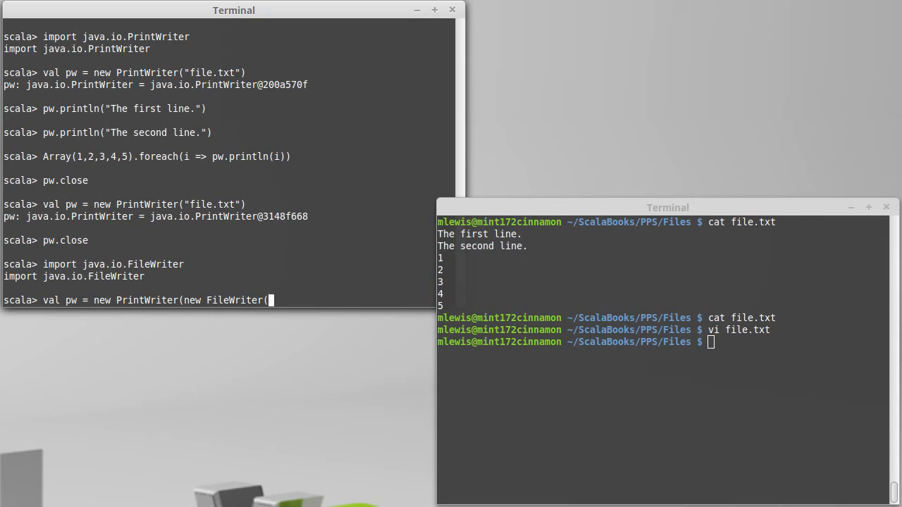
text("file)
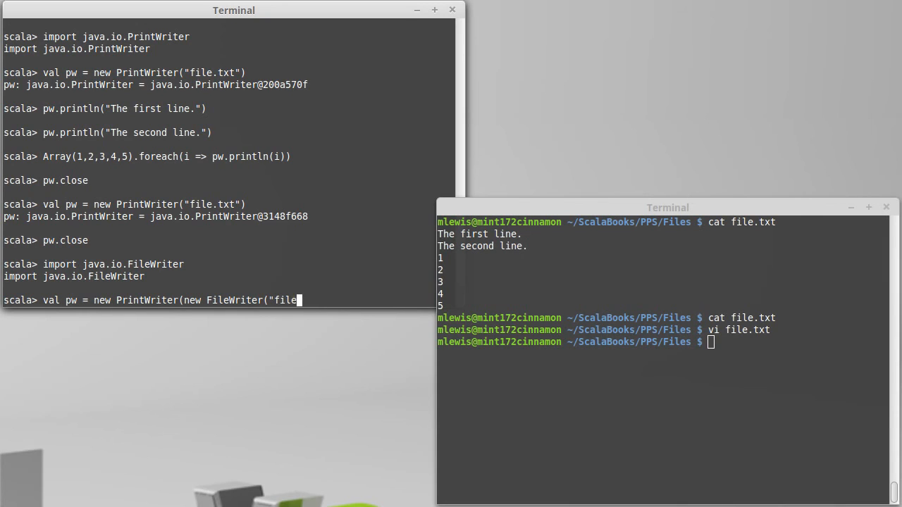
text(.txt",t)
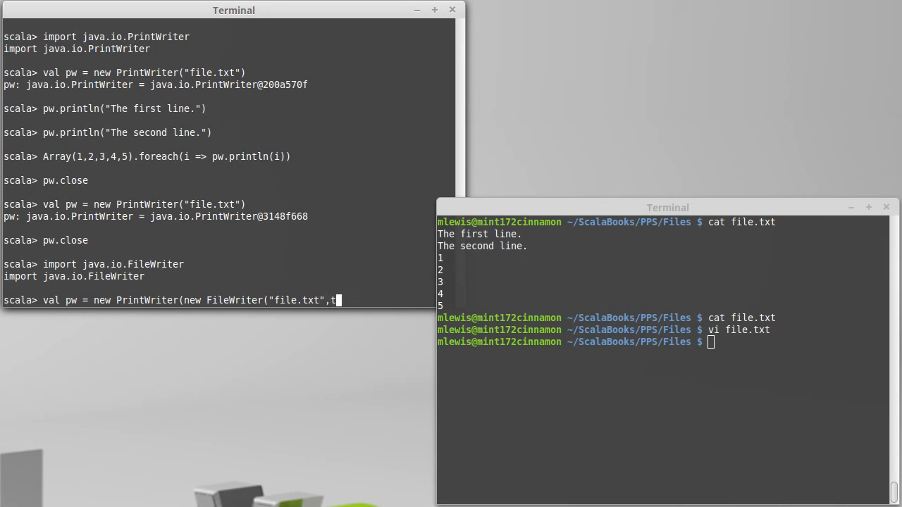
text(rue)))
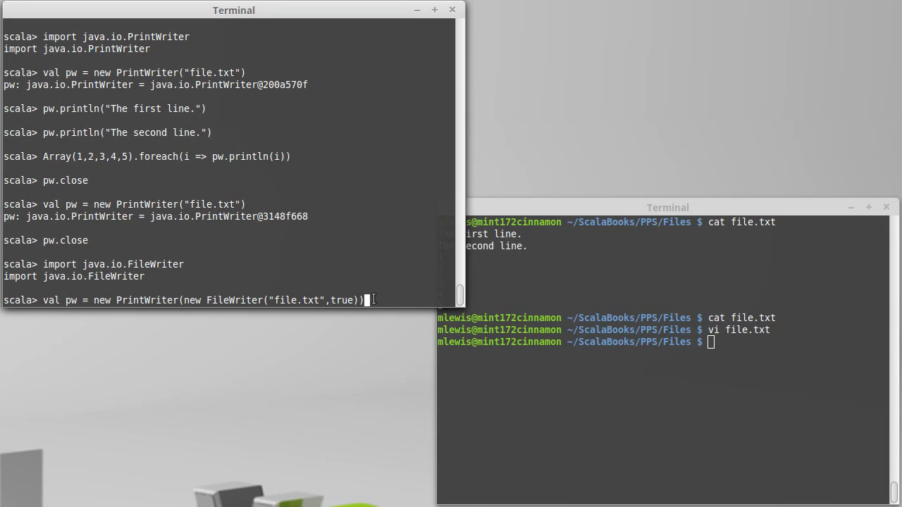
mouse_move(406, 289)
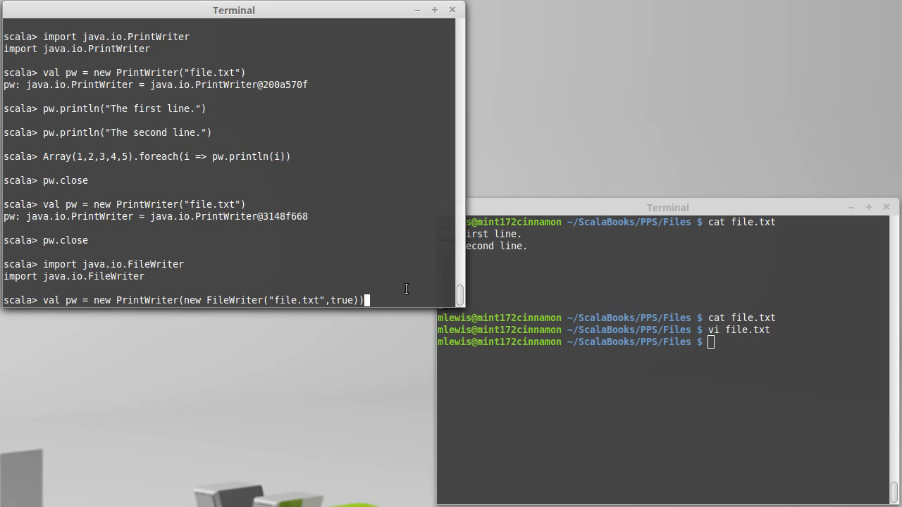
key(Return)
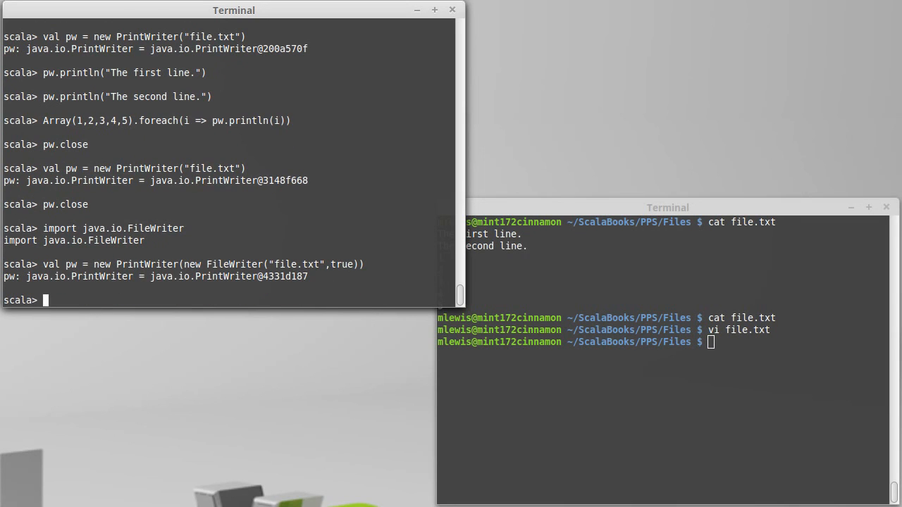
- Append 'More stuff.' and 'Goes after original contents.' through pw, then close it
text(pw.println("More)
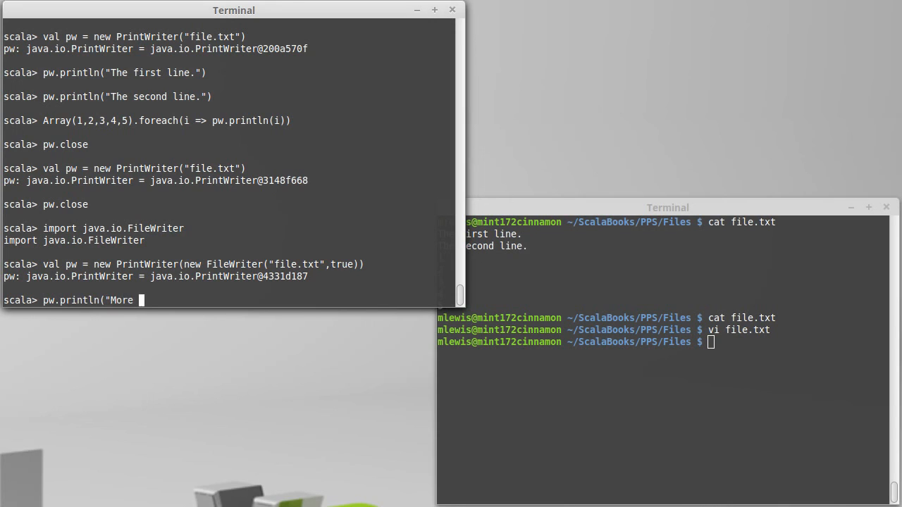
text(stuff."))
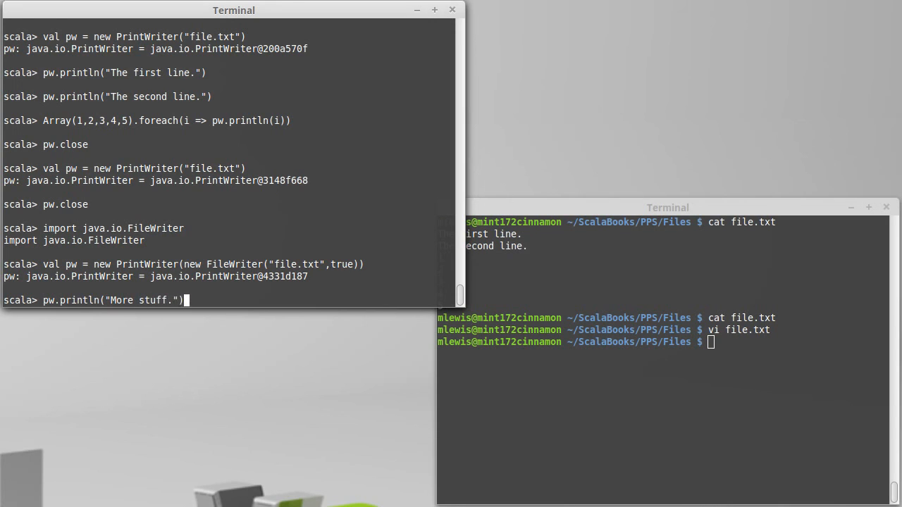
text(pw.println("Mor)
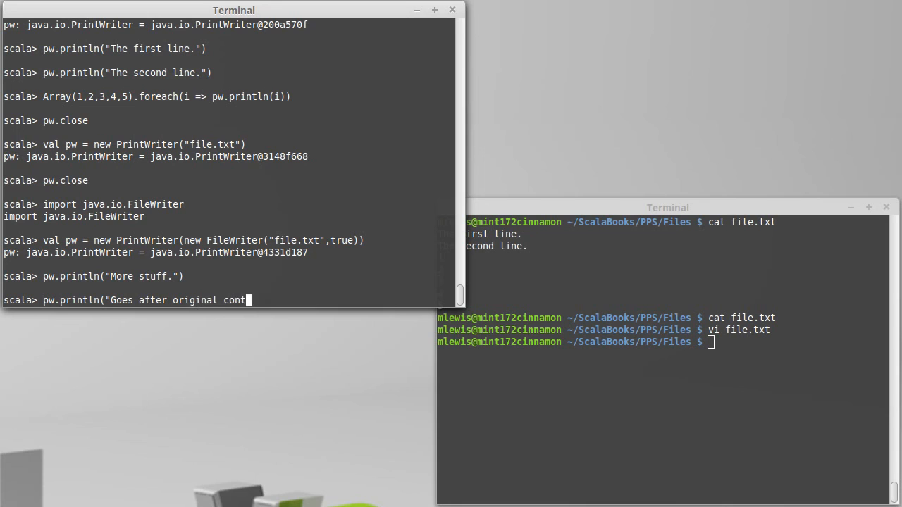
text(ents."))
text(pw.close)
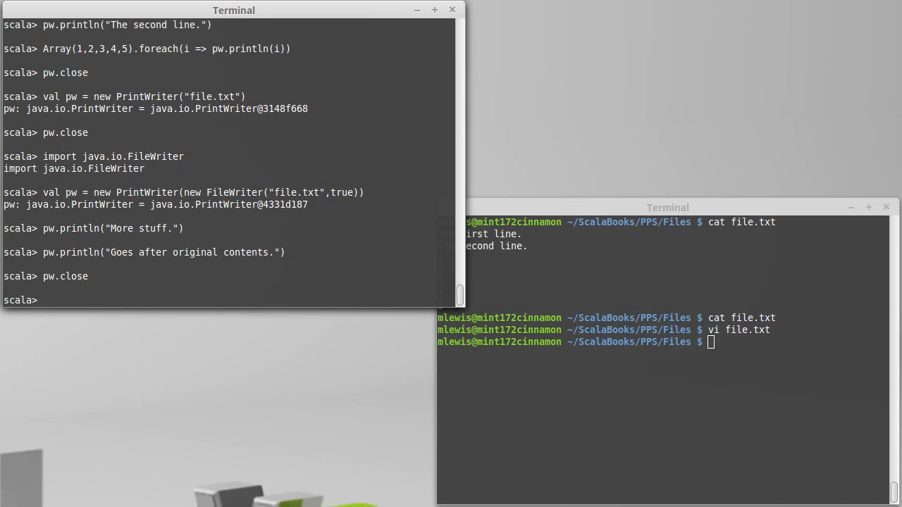
text(vi file.txt)
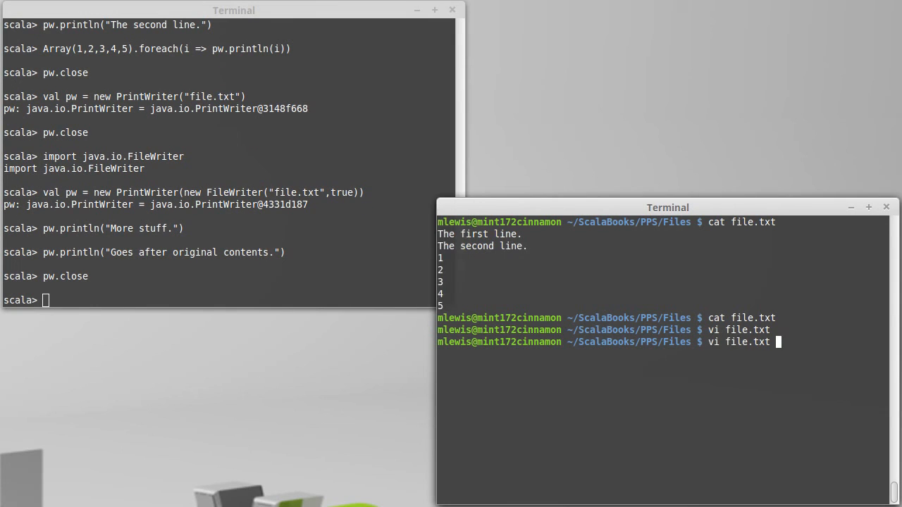